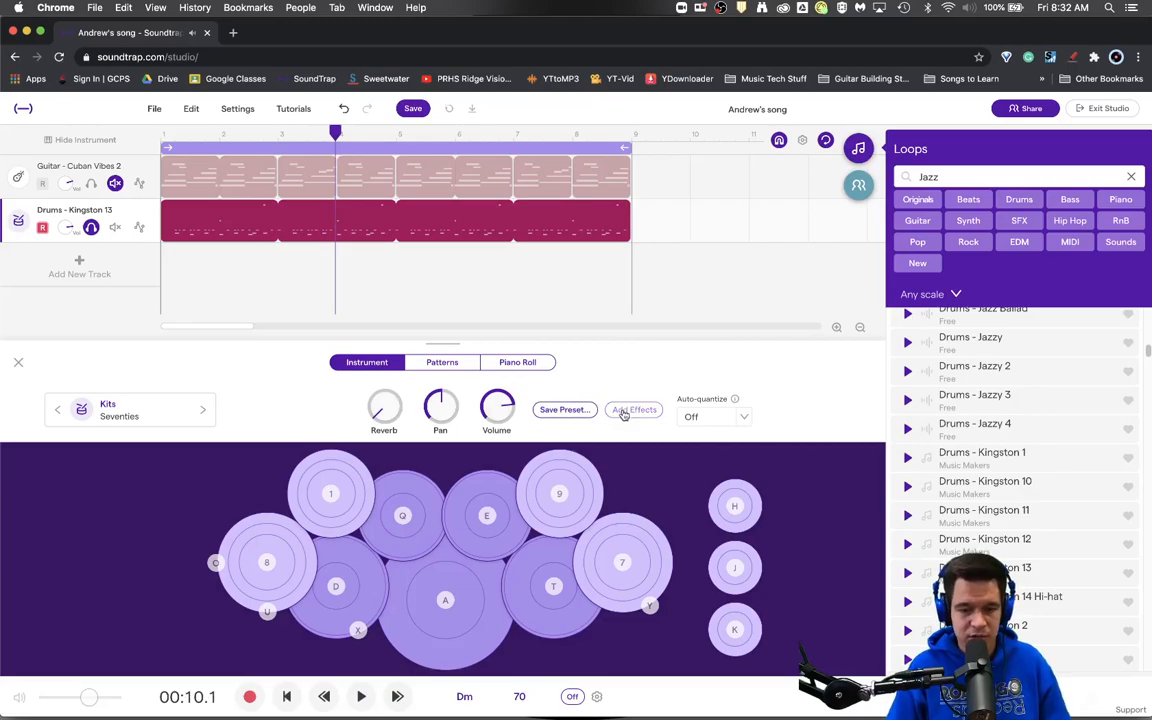
# Add a Dynamic Compressor to the Drums - Kingston 13 track's effects chain
pyautogui.click(632, 410)
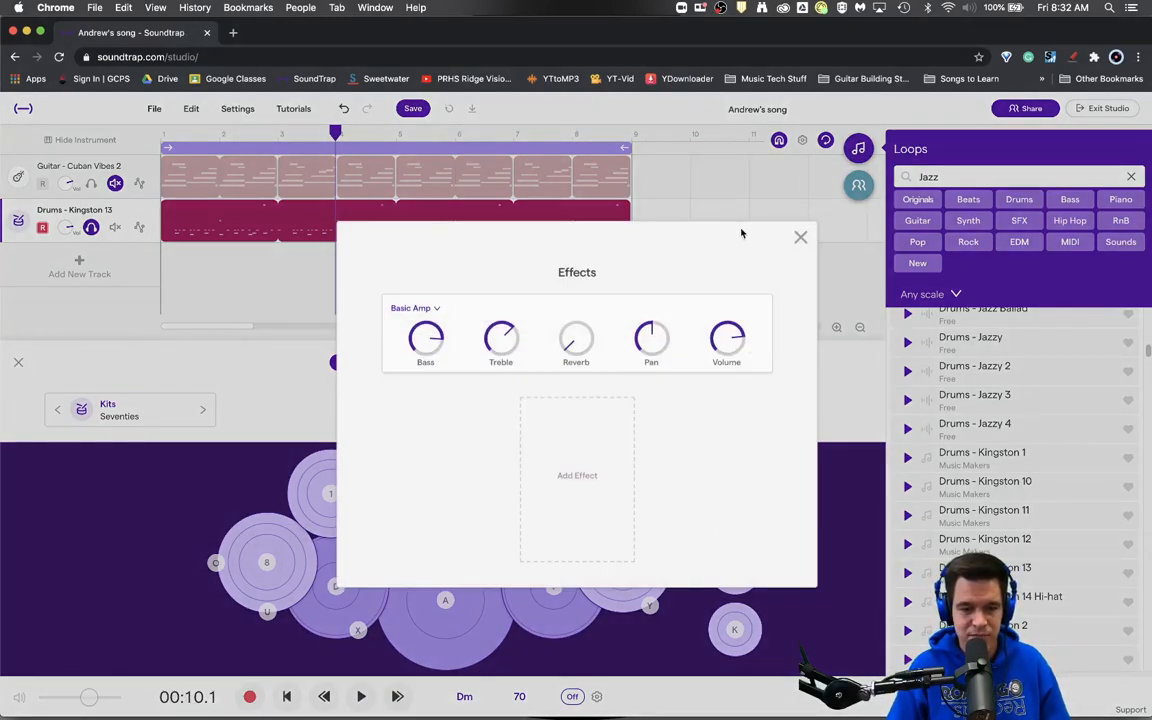
pyautogui.click(576, 476)
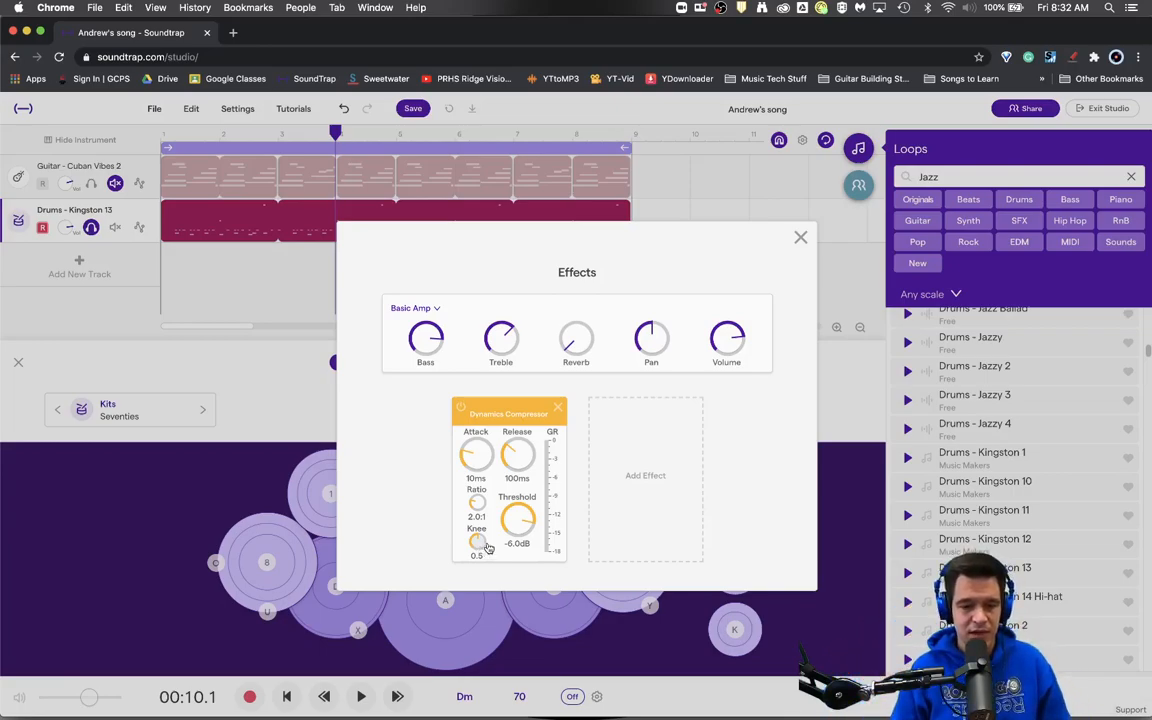
pyautogui.moveTo(552, 600)
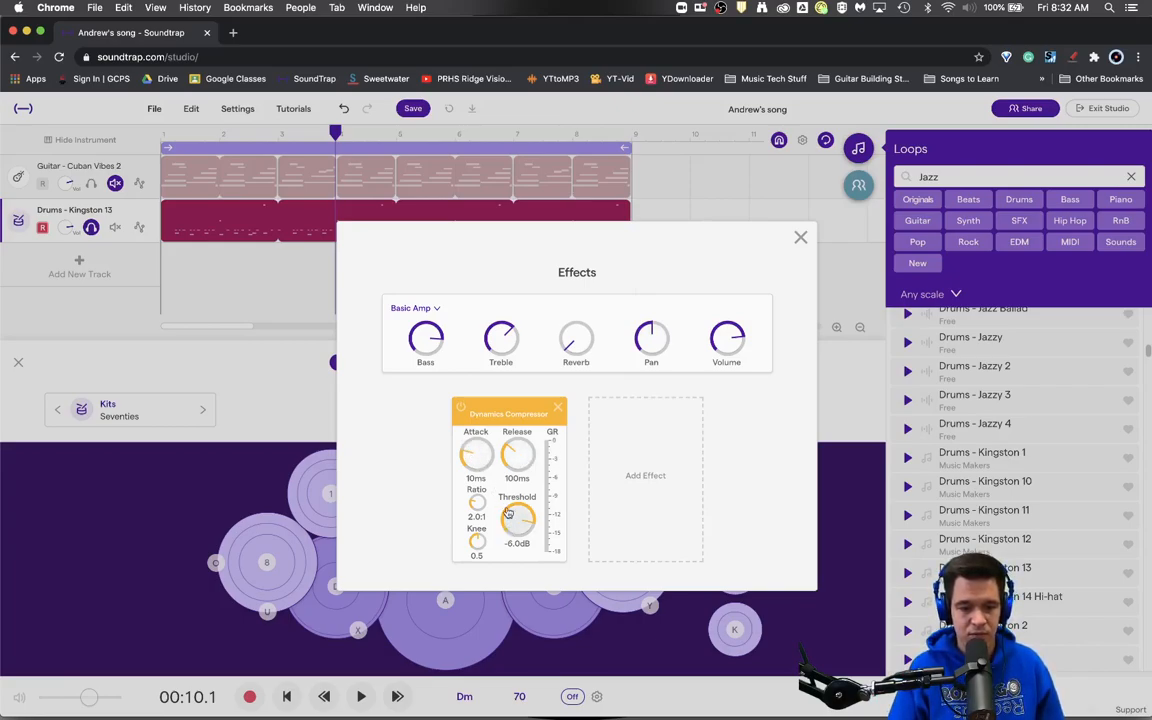
# Raise the compressor threshold to 0 dB and the ratio to about 8:1
pyautogui.moveTo(516, 518); pyautogui.dragTo(516, 500)
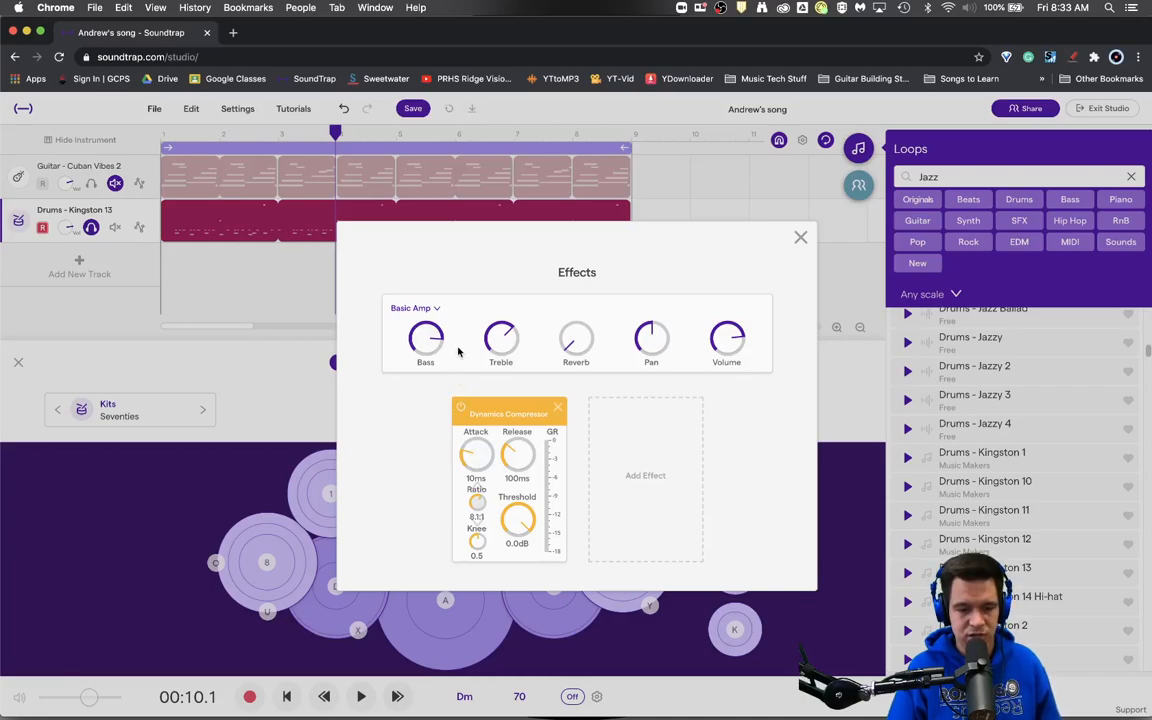
pyautogui.moveTo(476, 452); pyautogui.dragTo(490, 470)
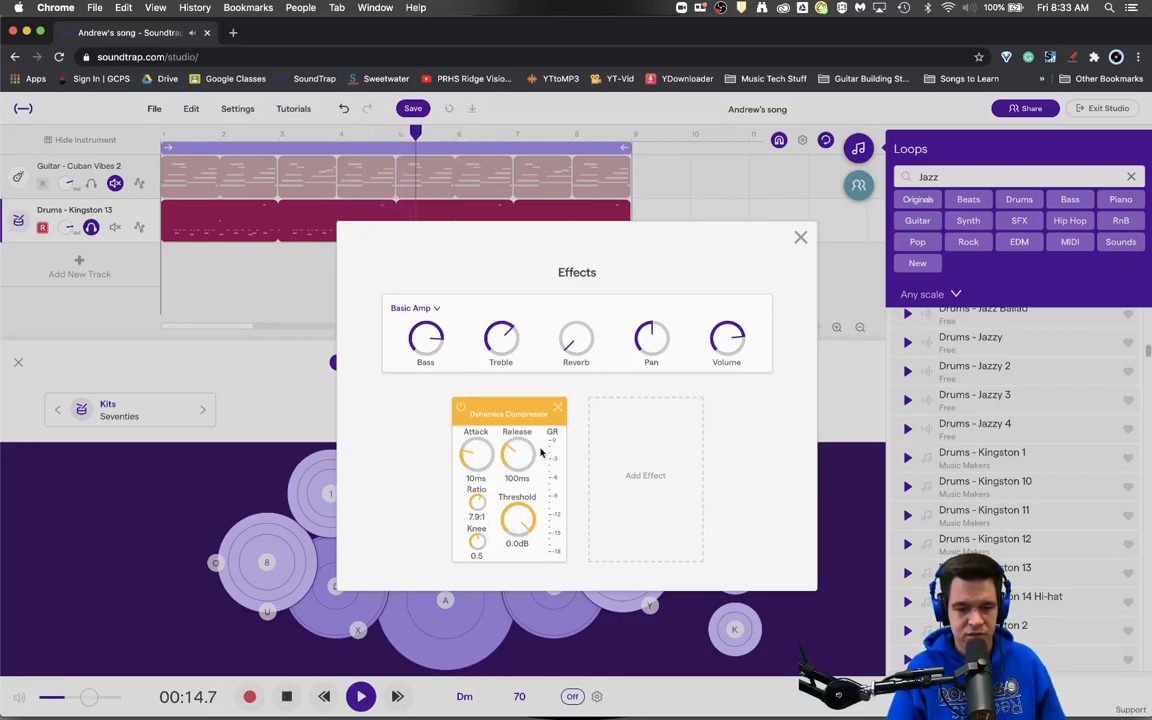
# Bring the attack down to 0 ms and lower the threshold to about -24 dB
pyautogui.moveTo(516, 520); pyautogui.dragTo(516, 524)
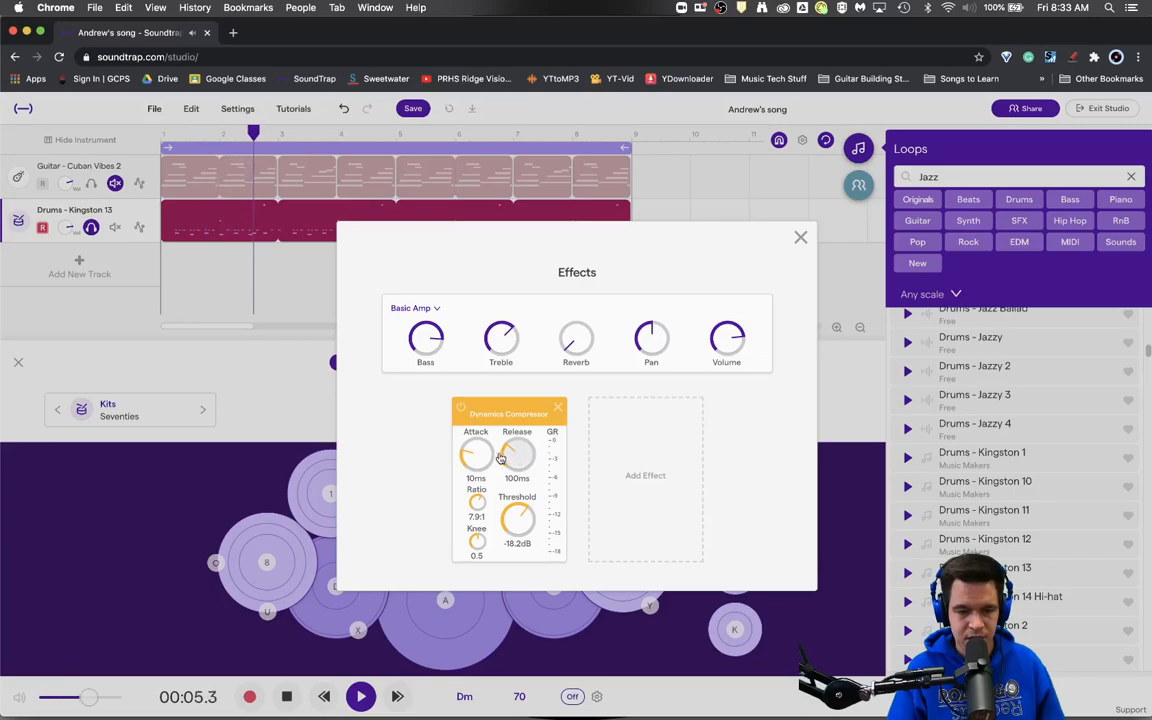
pyautogui.moveTo(476, 452); pyautogui.dragTo(476, 490)
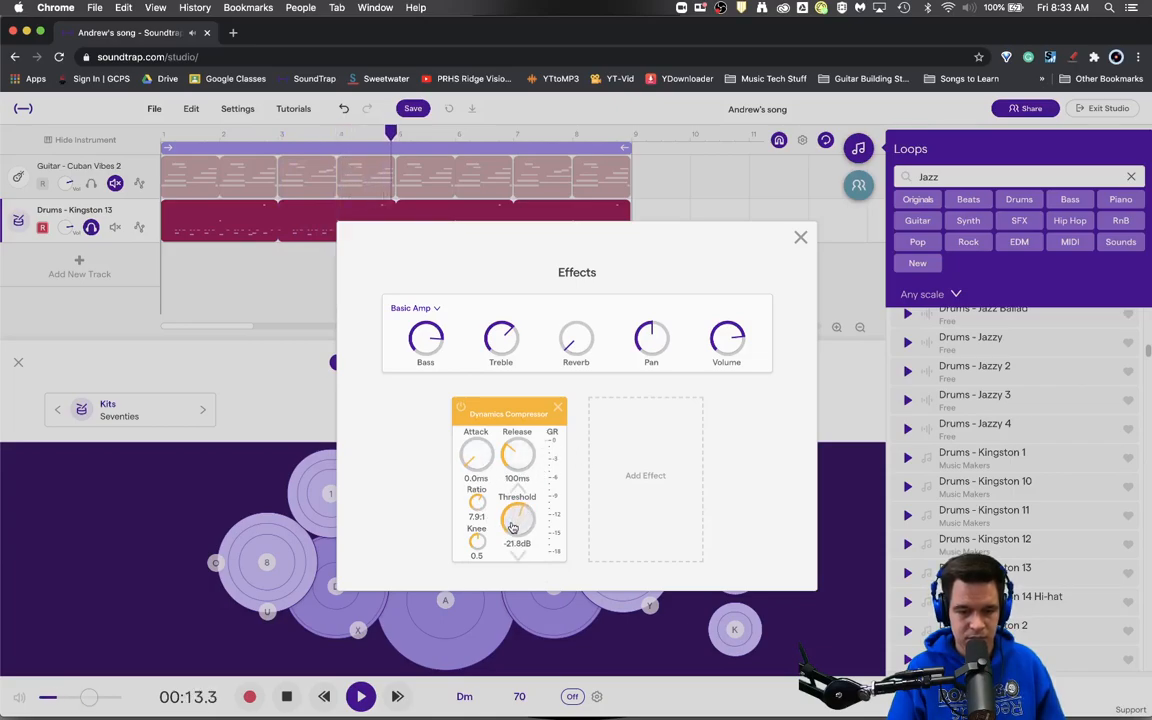
pyautogui.moveTo(516, 520); pyautogui.dragTo(516, 530)
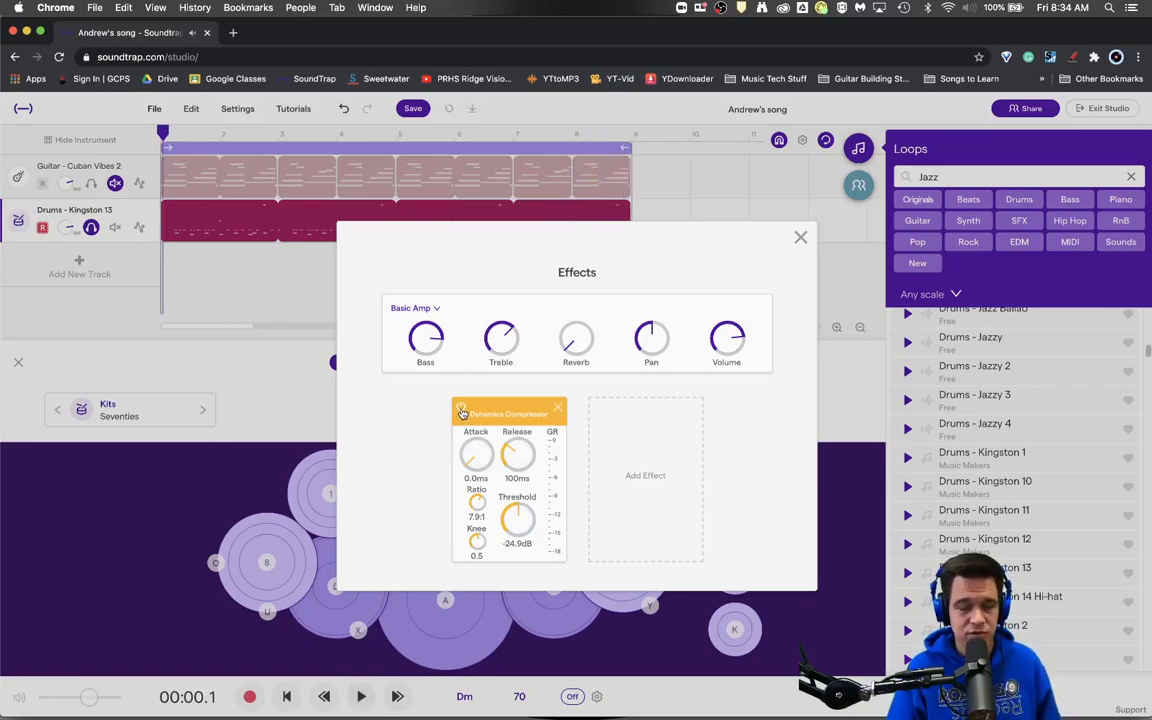
pyautogui.click(360, 696)
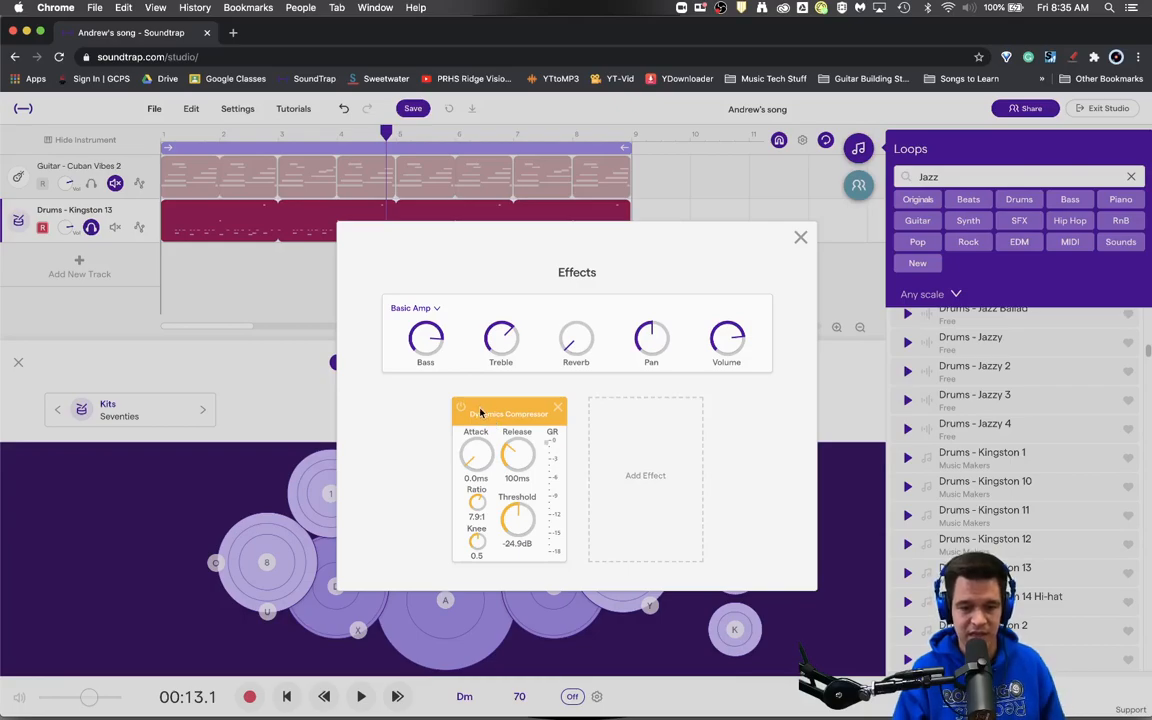
pyautogui.click(360, 696)
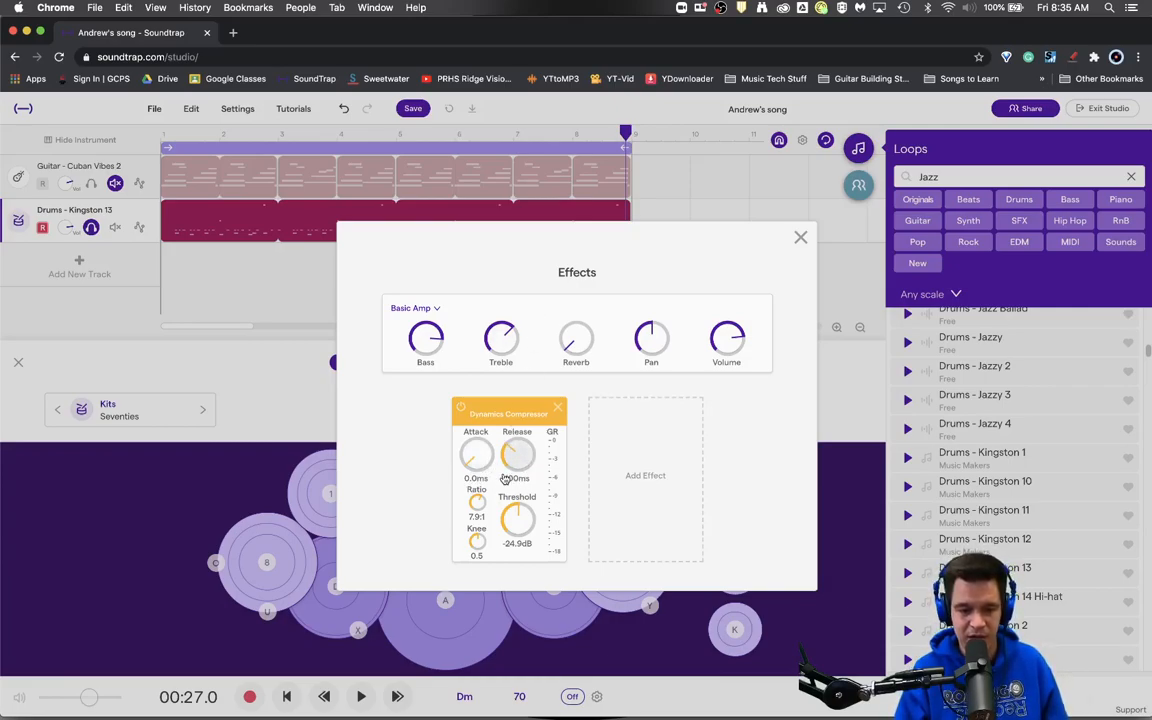
# Shorten the release to 0 ms while auditioning the threshold between about -46 and -37 dB
pyautogui.moveTo(516, 456); pyautogui.dragTo(516, 470)
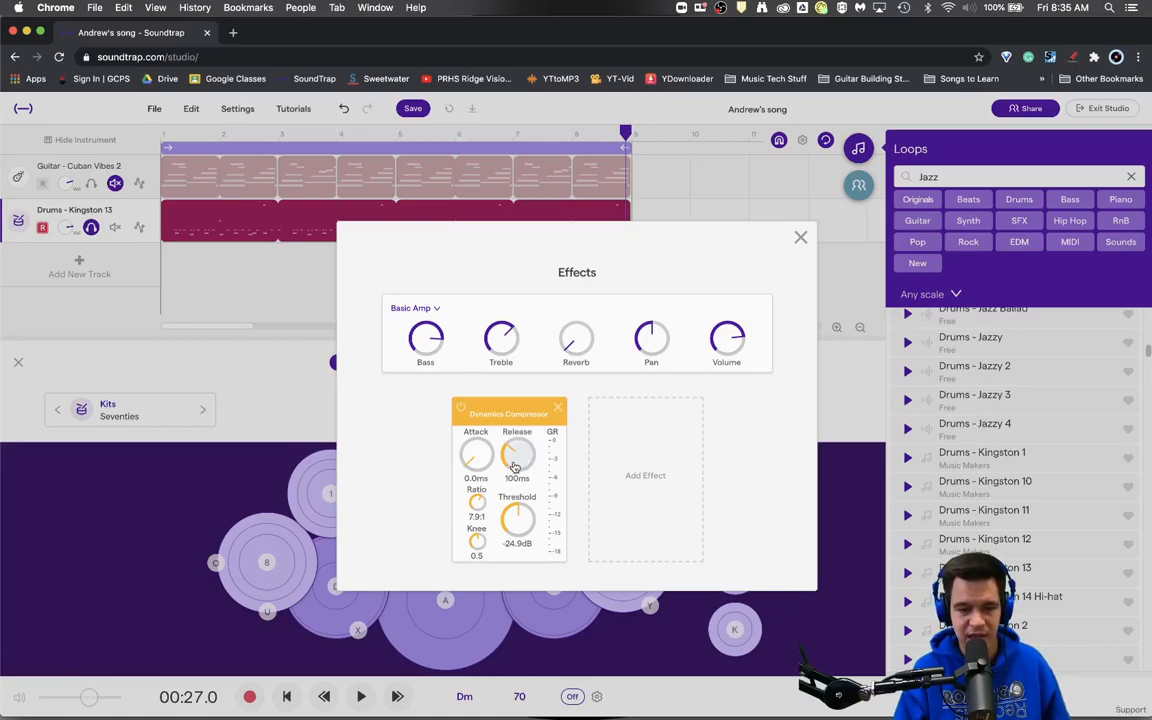
pyautogui.click(360, 696)
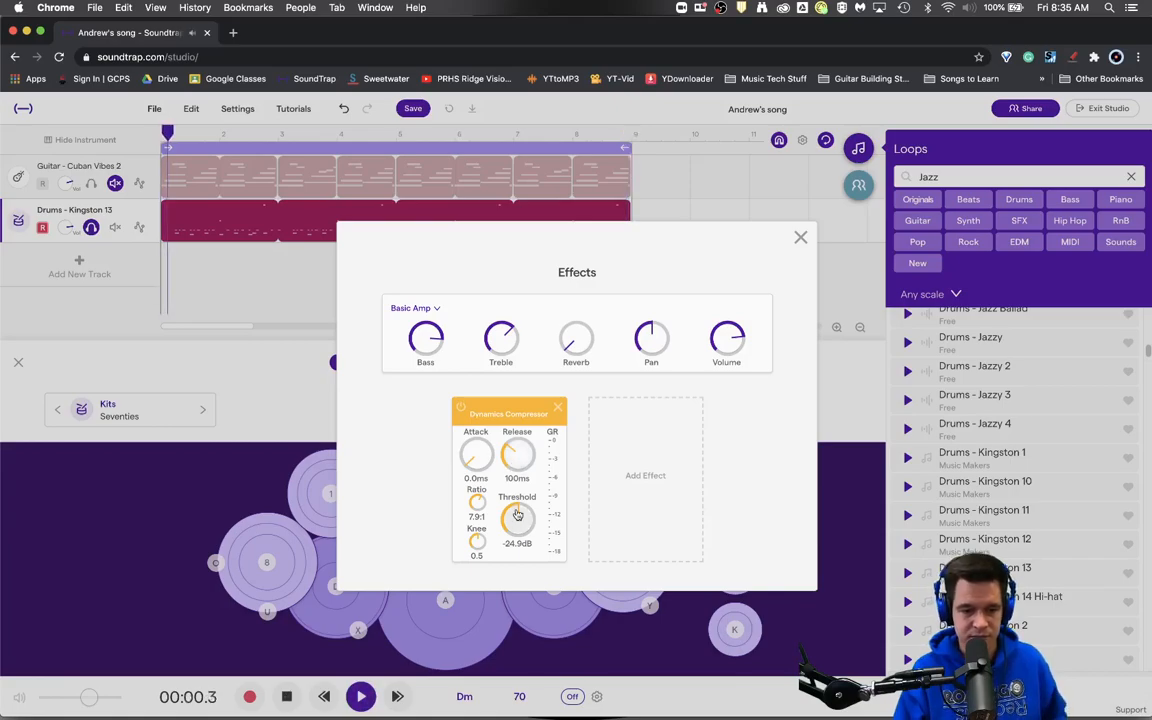
pyautogui.moveTo(518, 516); pyautogui.dragTo(518, 540)
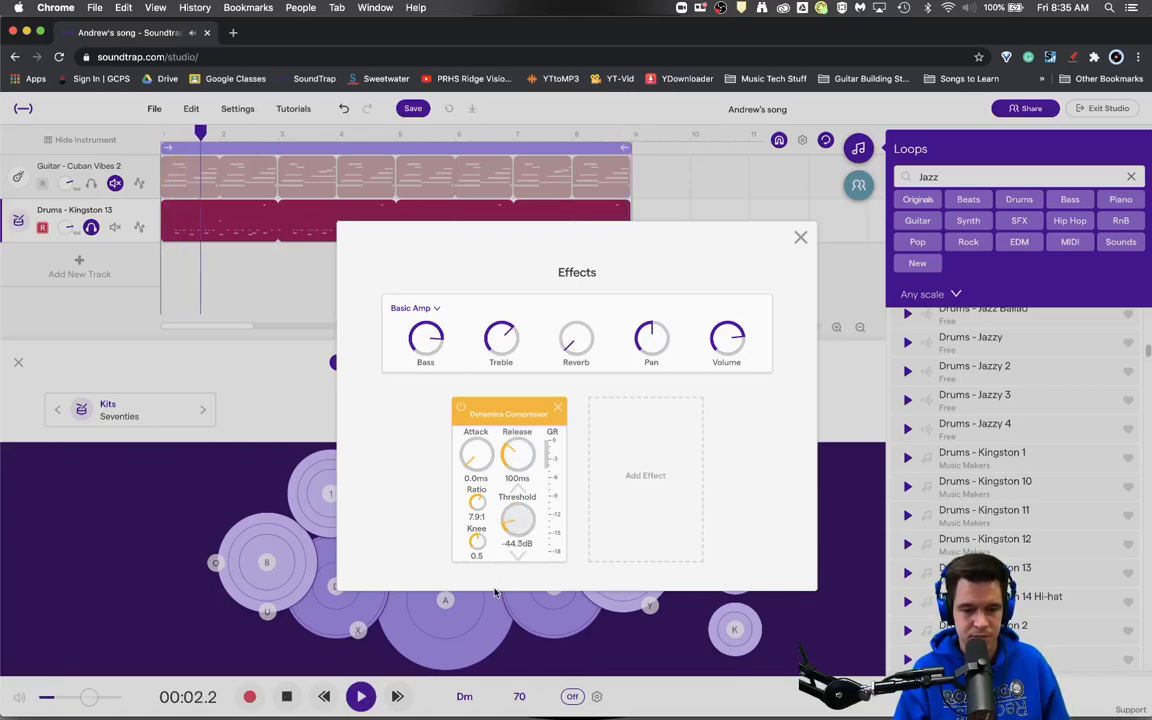
pyautogui.moveTo(516, 518); pyautogui.dragTo(512, 532)
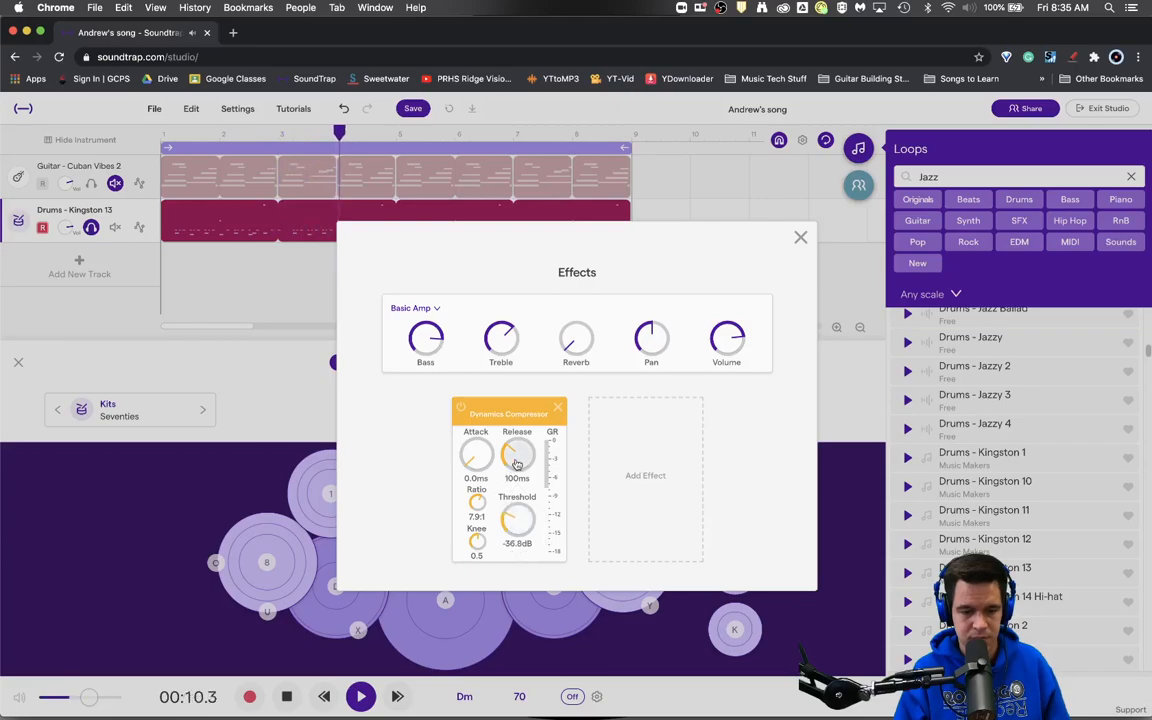
pyautogui.moveTo(516, 456); pyautogui.dragTo(516, 470)
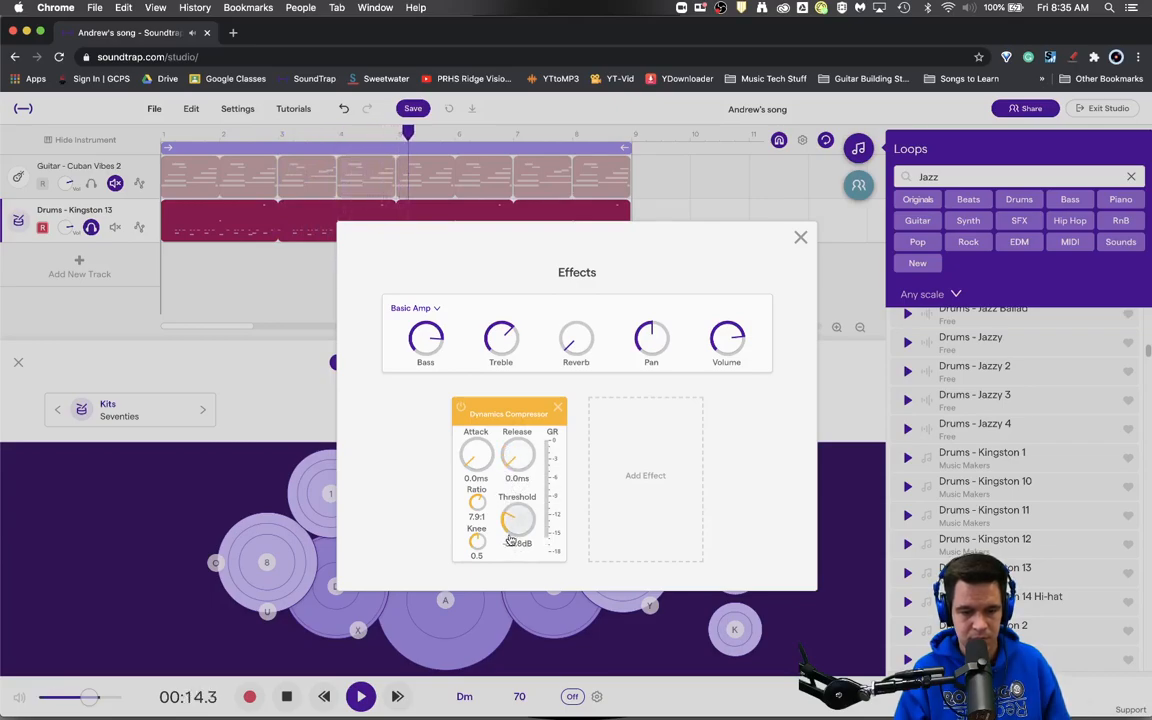
# Set the threshold to -21.2 dB, attack to about 5.6 ms and ratio to 2.47:1
pyautogui.moveTo(518, 520); pyautogui.dragTo(524, 530)
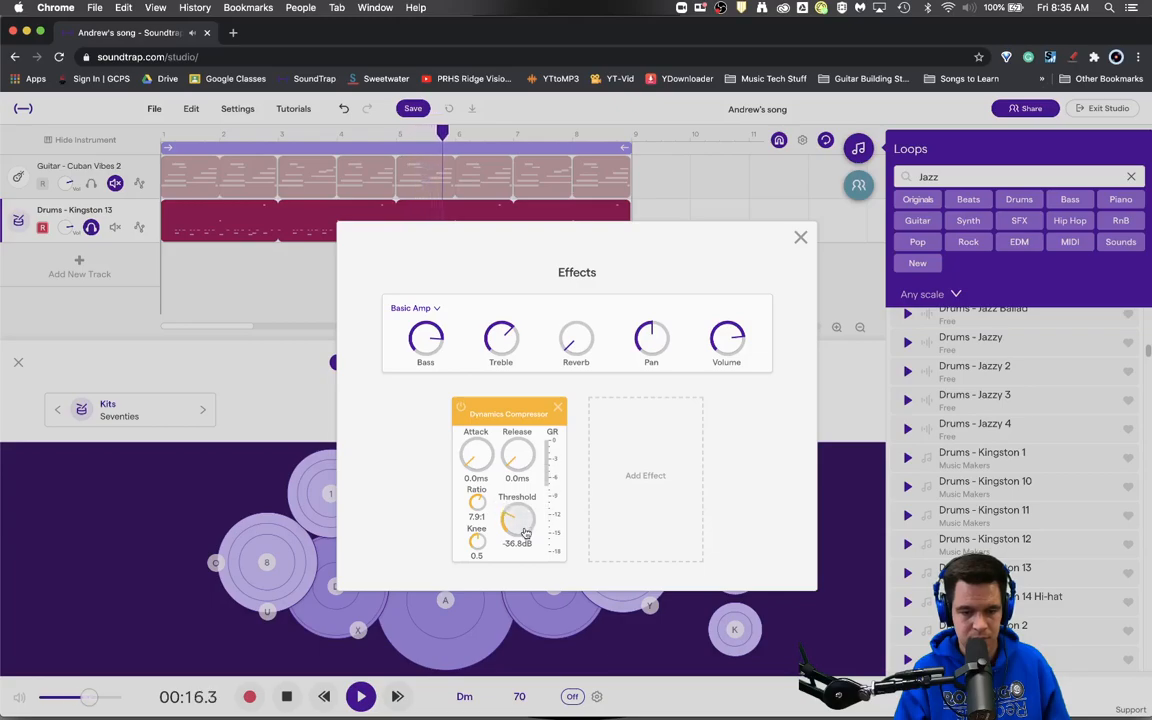
pyautogui.moveTo(516, 520); pyautogui.dragTo(516, 504)
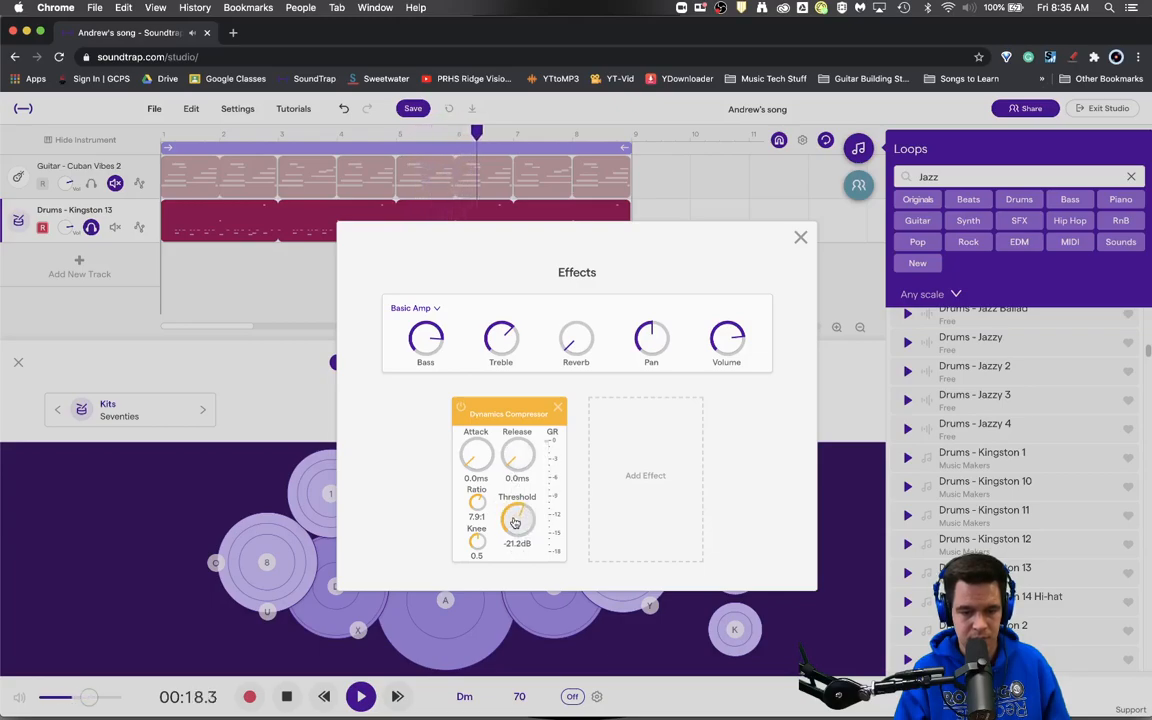
pyautogui.moveTo(476, 452); pyautogui.dragTo(476, 430)
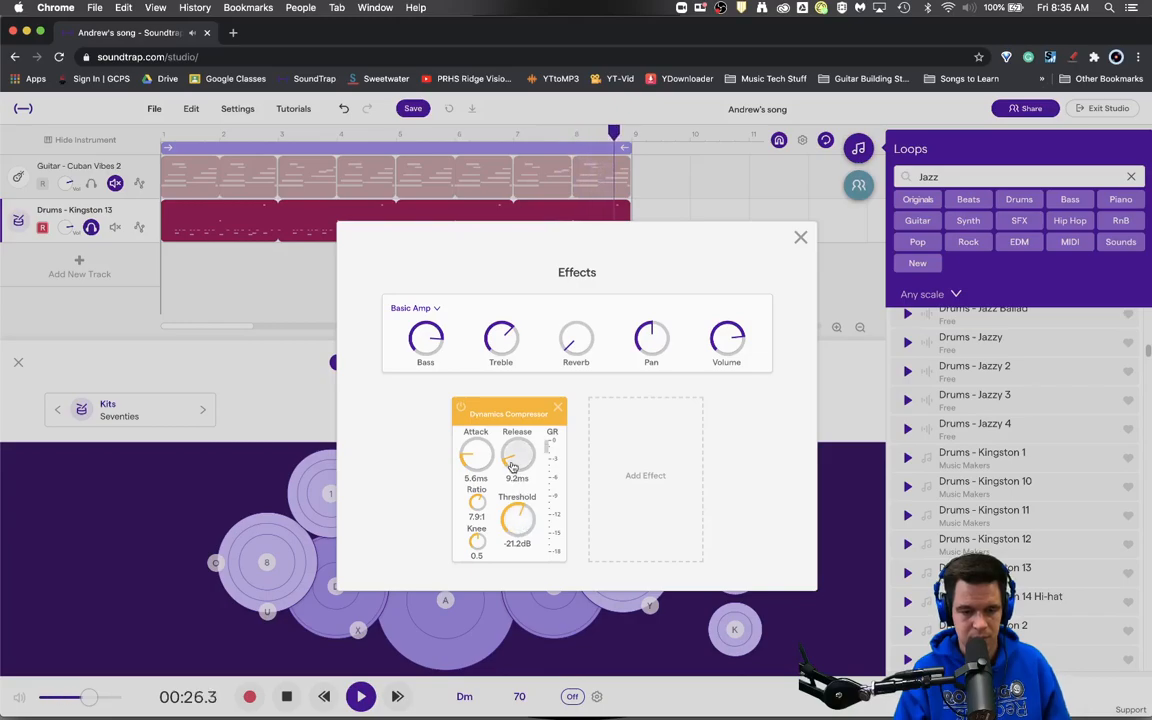
pyautogui.moveTo(516, 452); pyautogui.dragTo(516, 436)
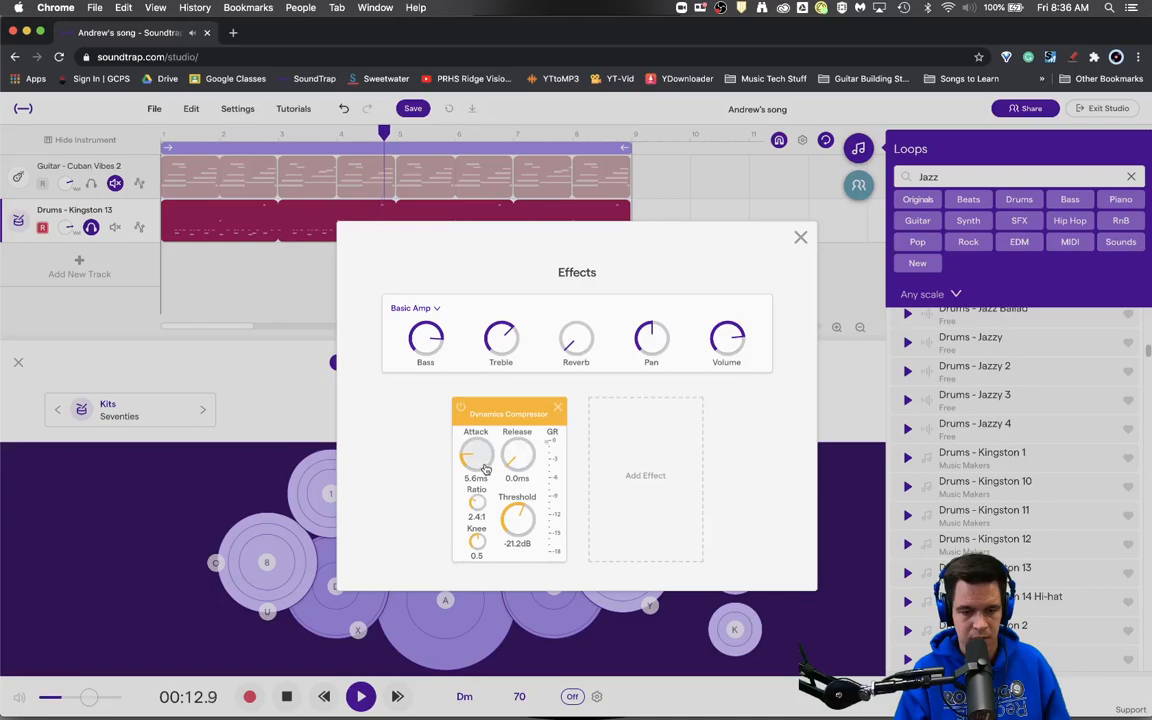
# Return the attack to 0 ms, lower the threshold to about -36 dB and raise the knee to 1.0
pyautogui.moveTo(476, 452); pyautogui.dragTo(476, 440)
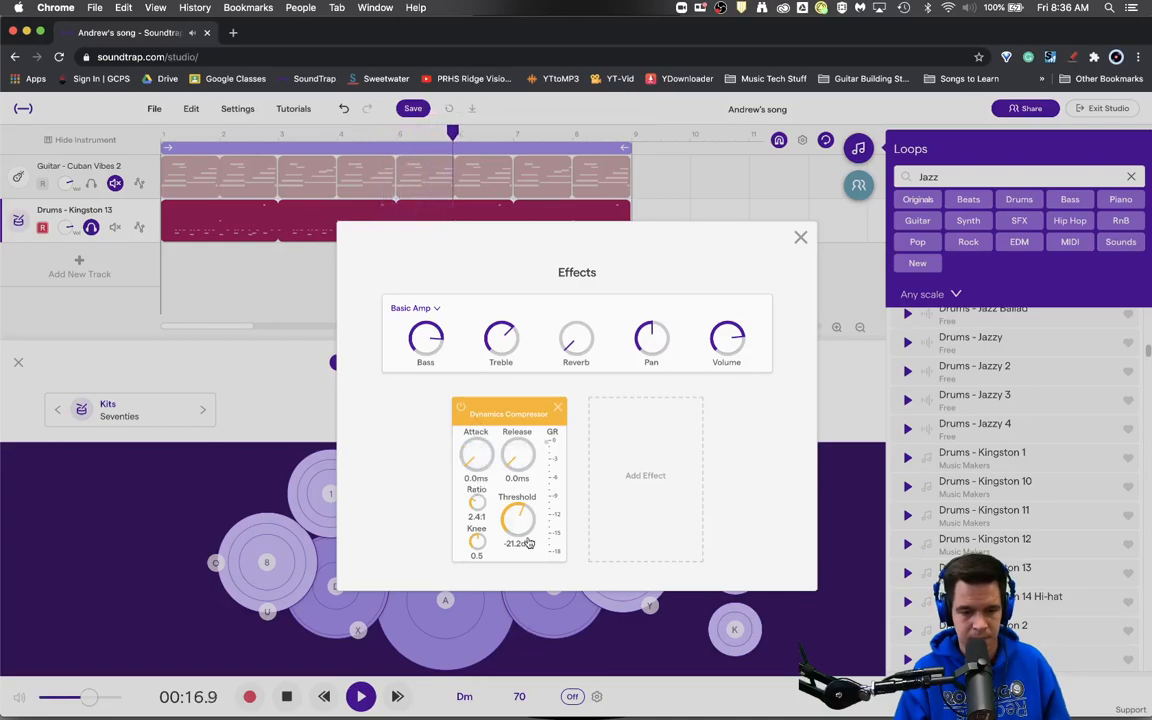
pyautogui.moveTo(516, 520); pyautogui.dragTo(516, 540)
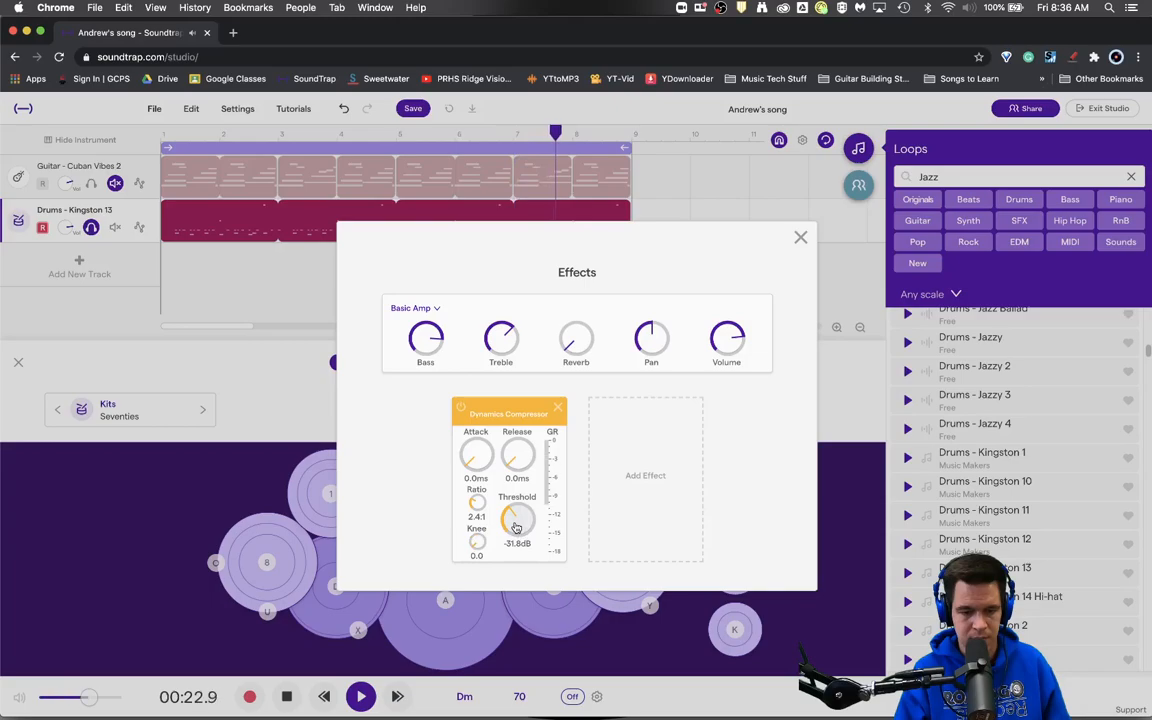
pyautogui.moveTo(516, 520); pyautogui.dragTo(516, 536)
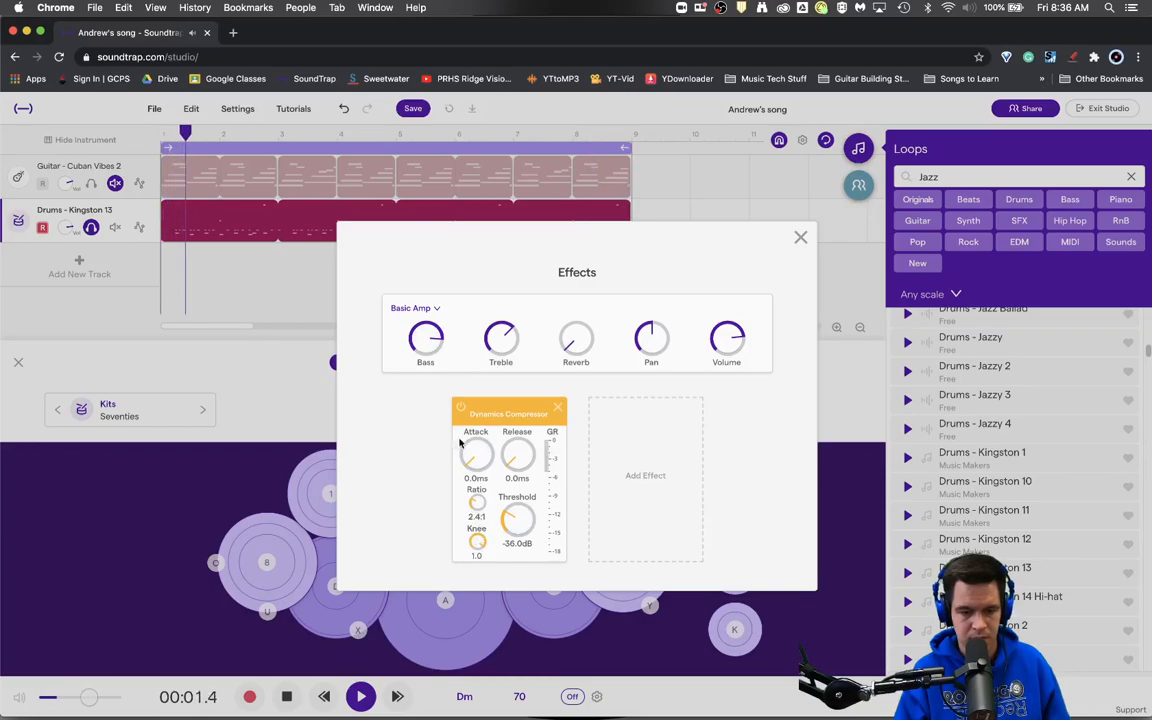
# Set the release to 1.000 s, the attack to 5.6 ms and the threshold to -33.5 dB
pyautogui.moveTo(516, 520); pyautogui.dragTo(518, 510)
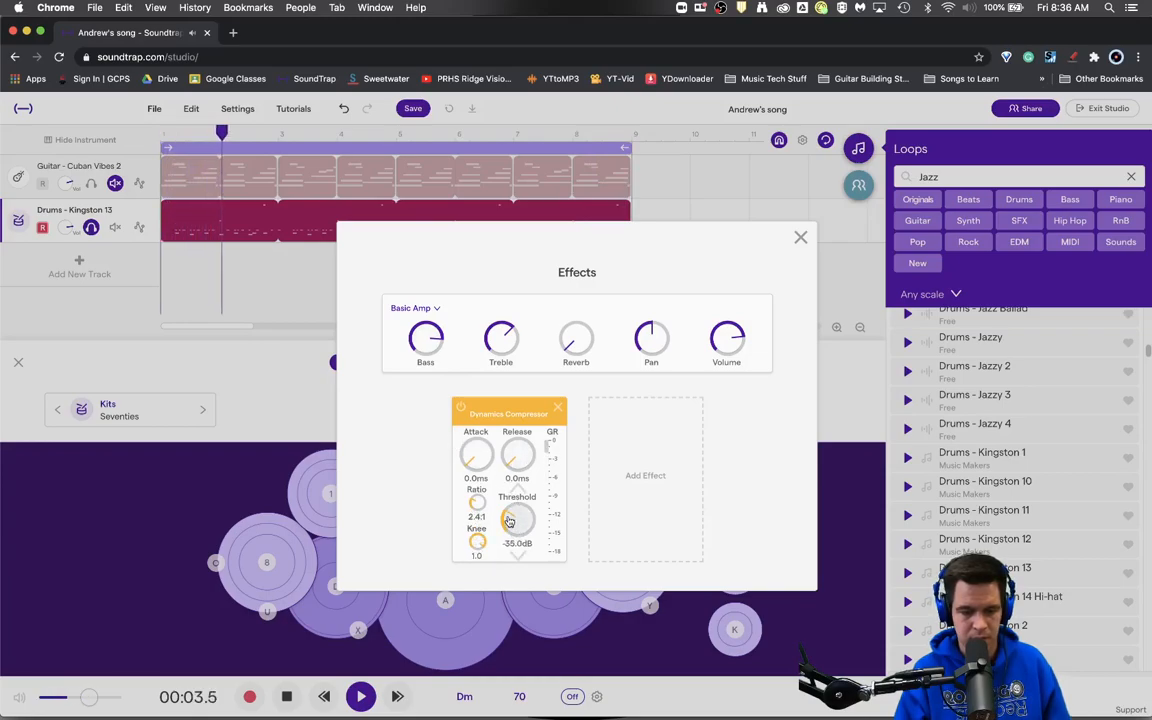
pyautogui.moveTo(516, 518); pyautogui.dragTo(516, 500)
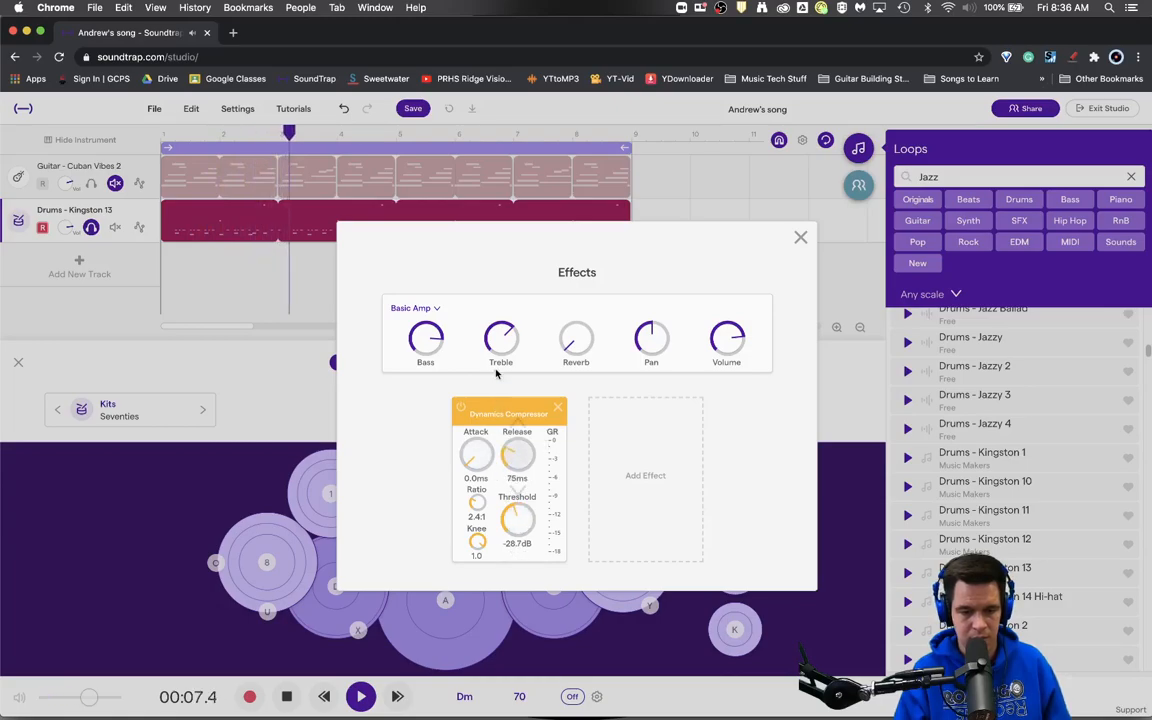
pyautogui.moveTo(516, 452); pyautogui.dragTo(516, 420)
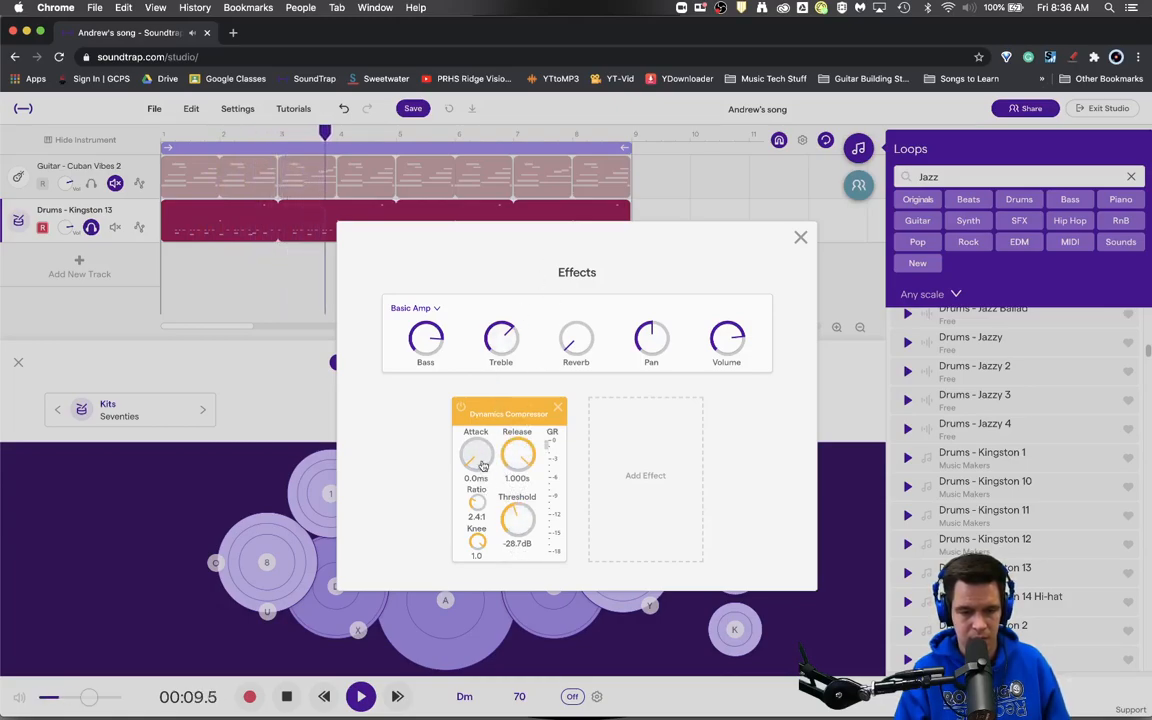
pyautogui.moveTo(476, 456); pyautogui.dragTo(476, 444)
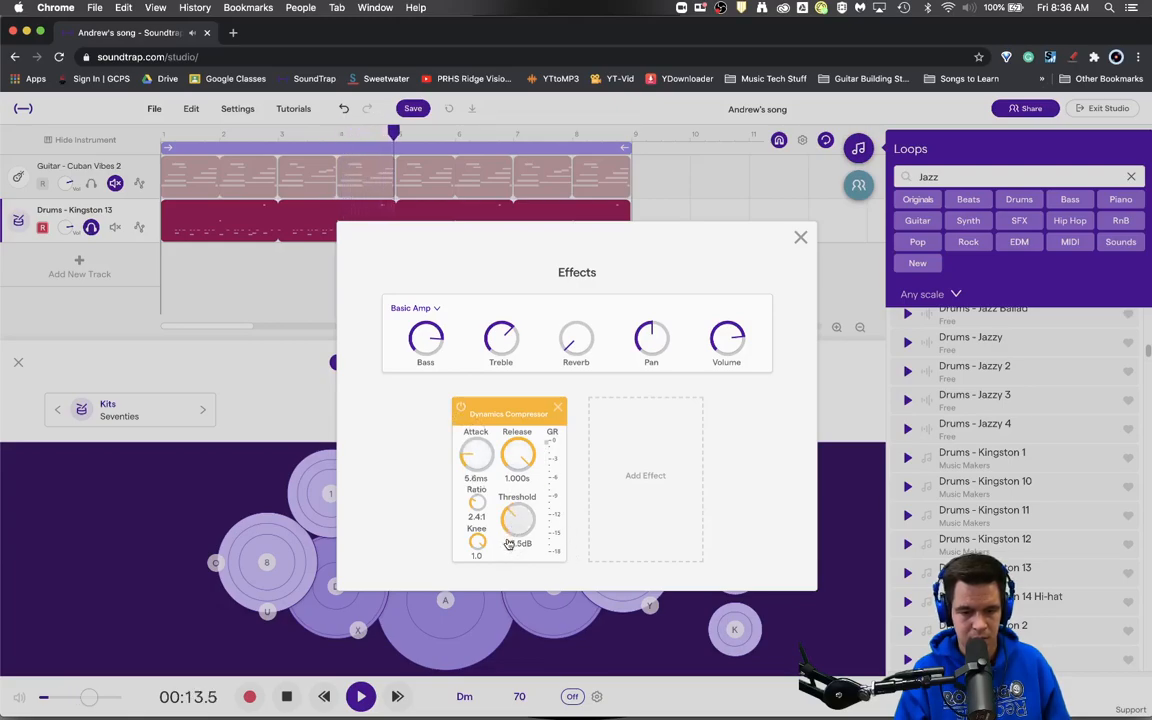
pyautogui.moveTo(518, 520); pyautogui.dragTo(518, 536)
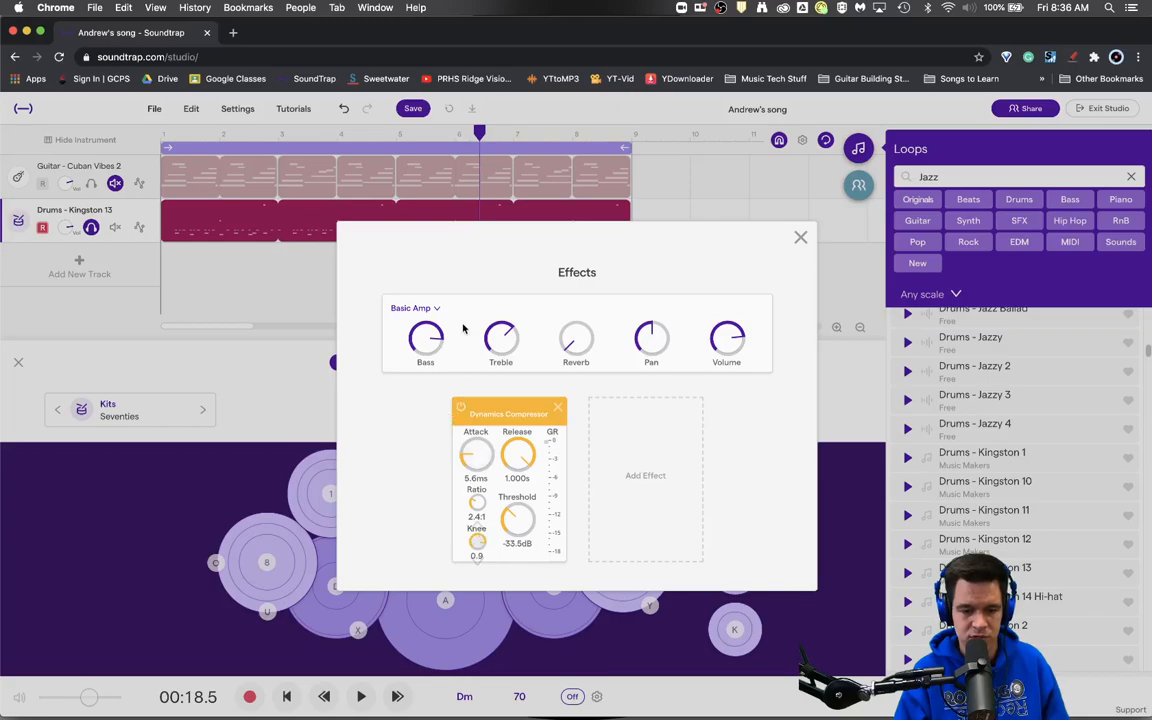
# Raise the compressor knee to 1.0, leaving attack, release and threshold as tuned
pyautogui.moveTo(476, 544); pyautogui.dragTo(476, 556)
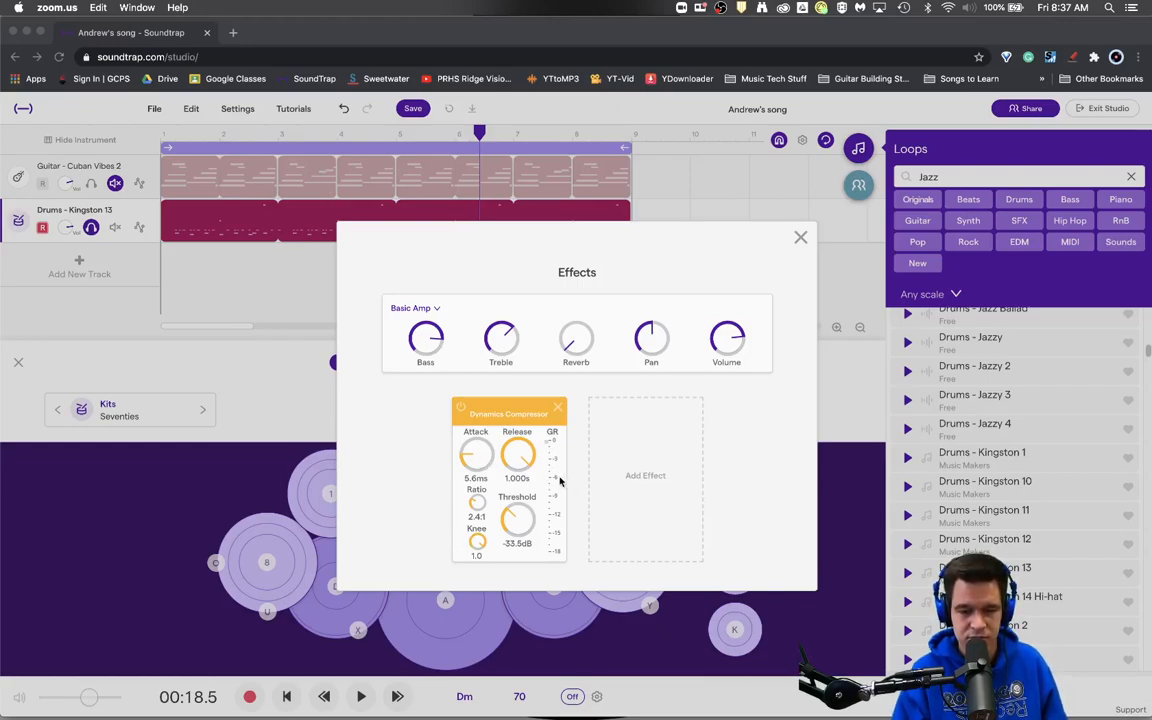
pyautogui.moveTo(548, 450)
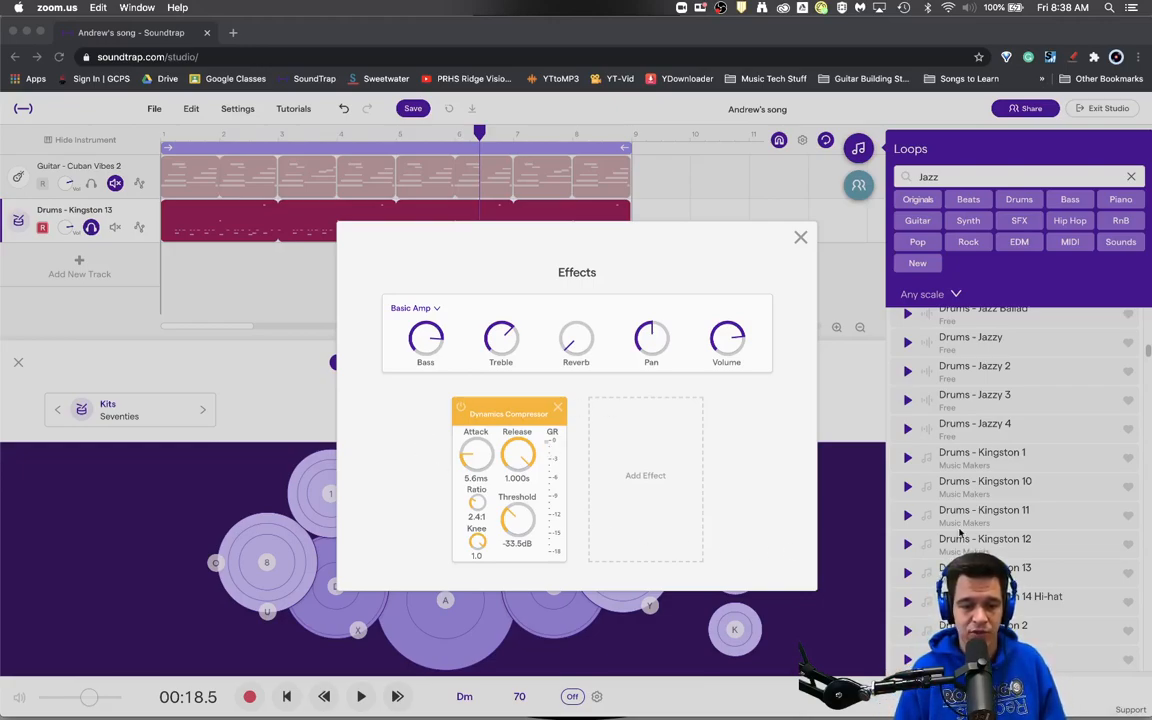
pyautogui.moveTo(730, 450)
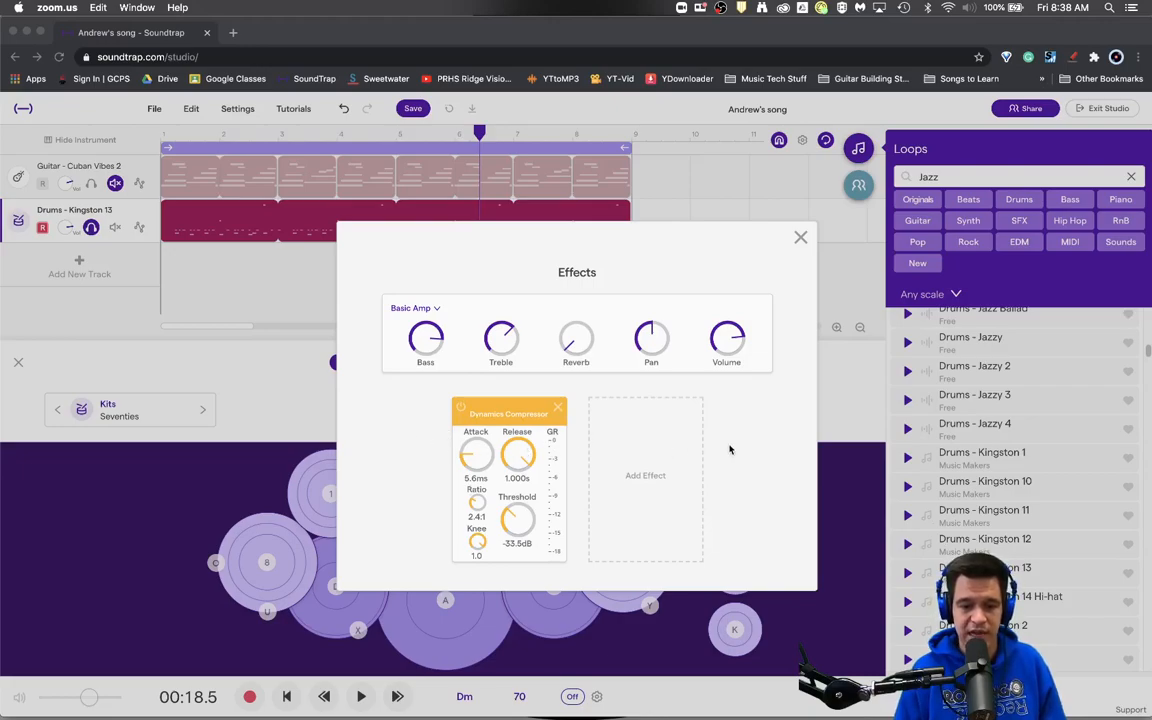